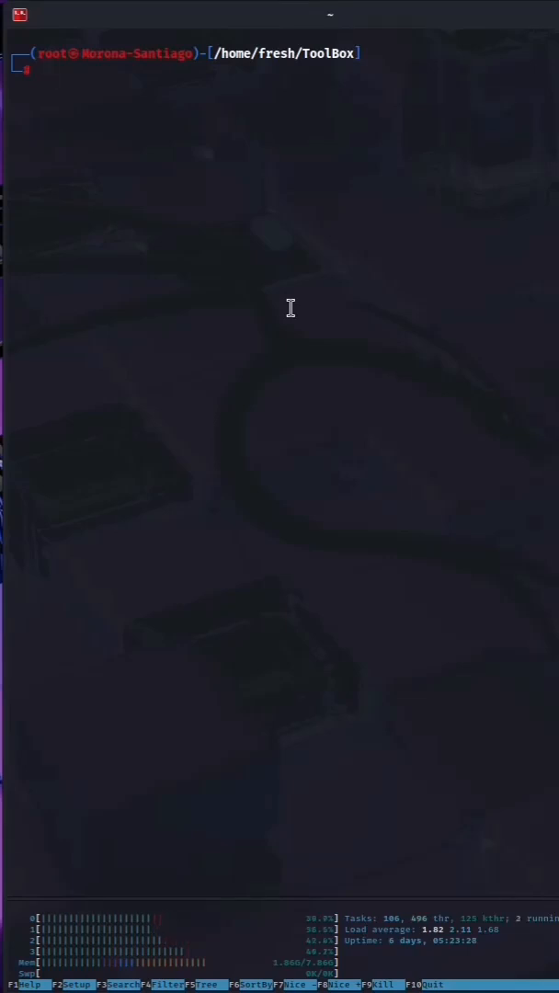
Open installTools.sh in nano from the ToolBox directory
type("nano installTools.sh")
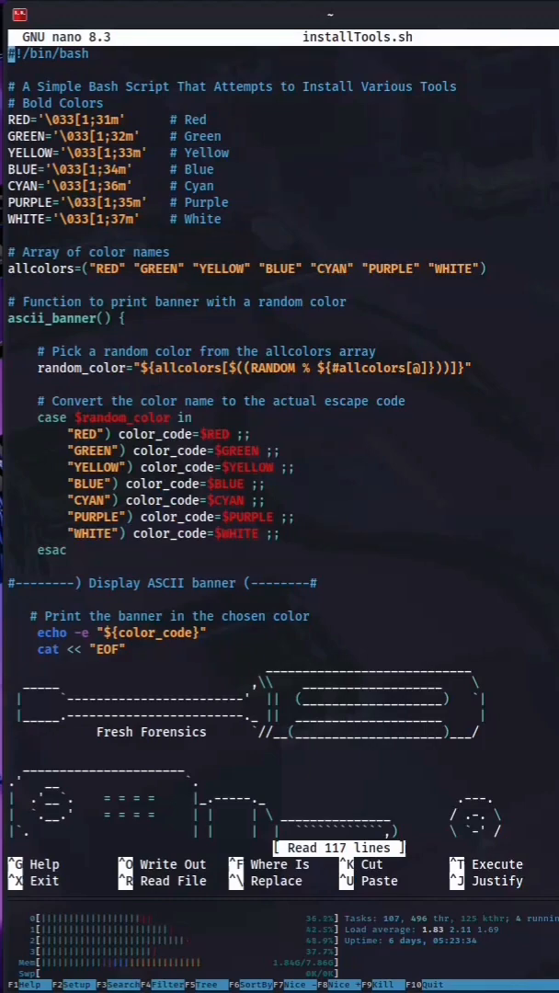
Scroll through the script's colour definitions and banner function in nano
scroll("down", 3)
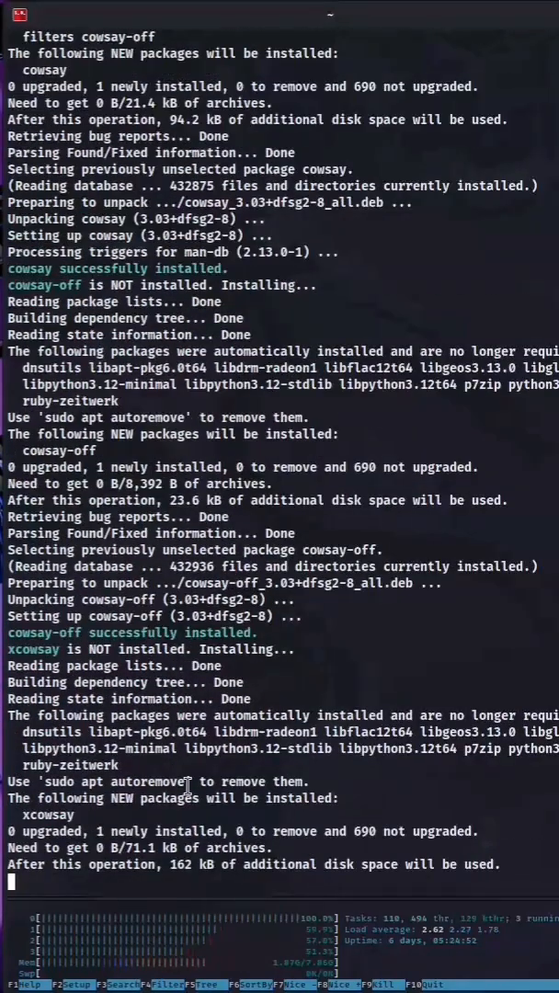
Follow the script output as cowsay, xcowsay, figlet and other tools install
scroll("down", 3)
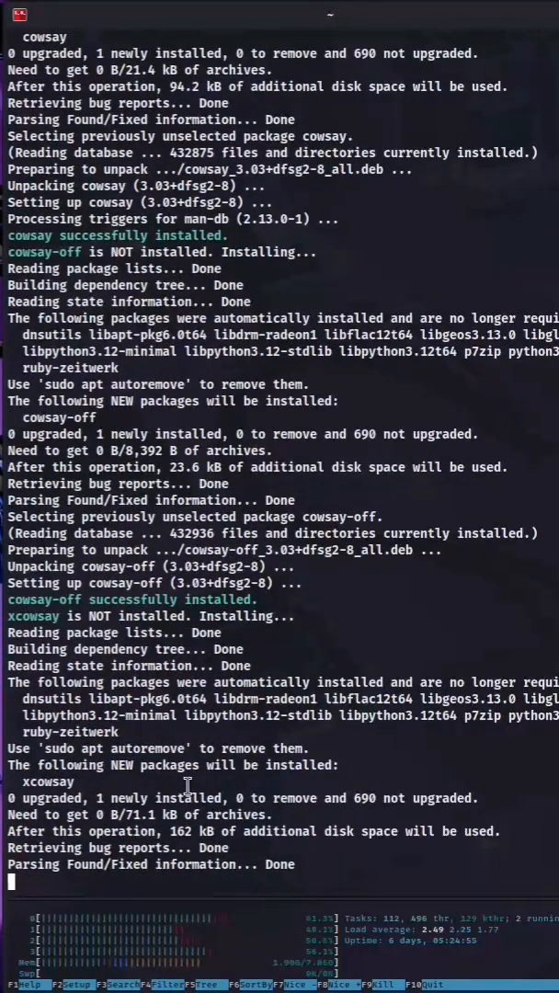
scroll("down", 3)
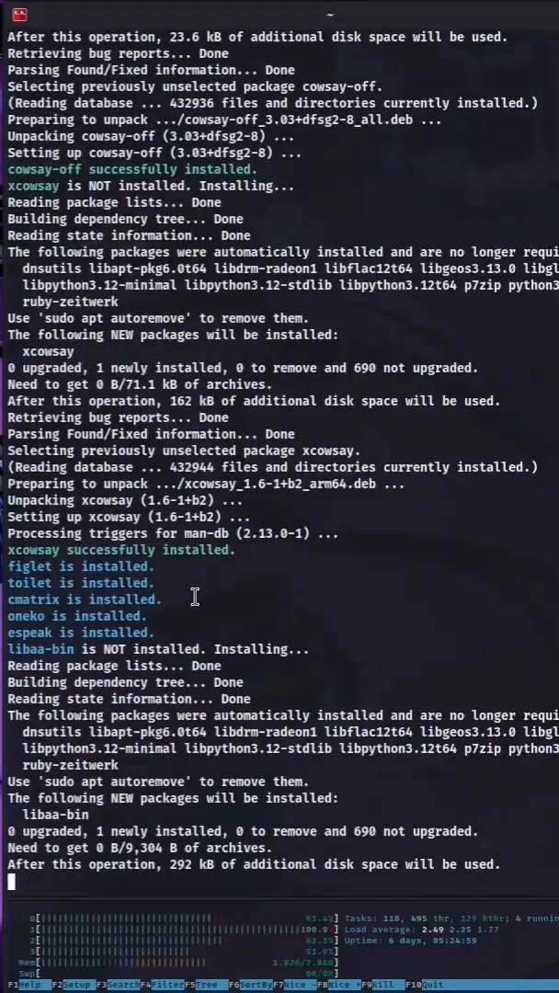
Reach the end of the output and highlight the Successfully installed tools line
scroll("down", 3)
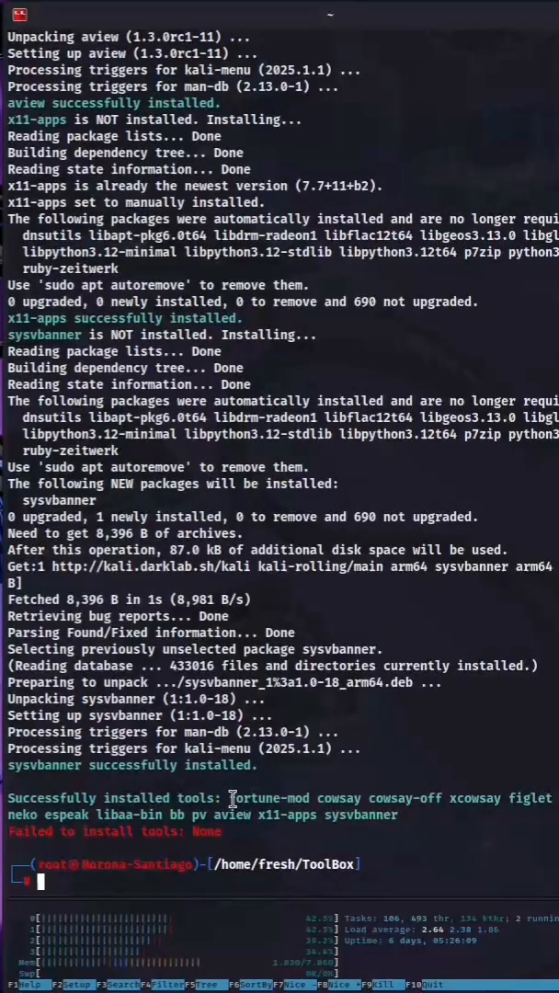
left_click_drag(232, 798, 401, 813)
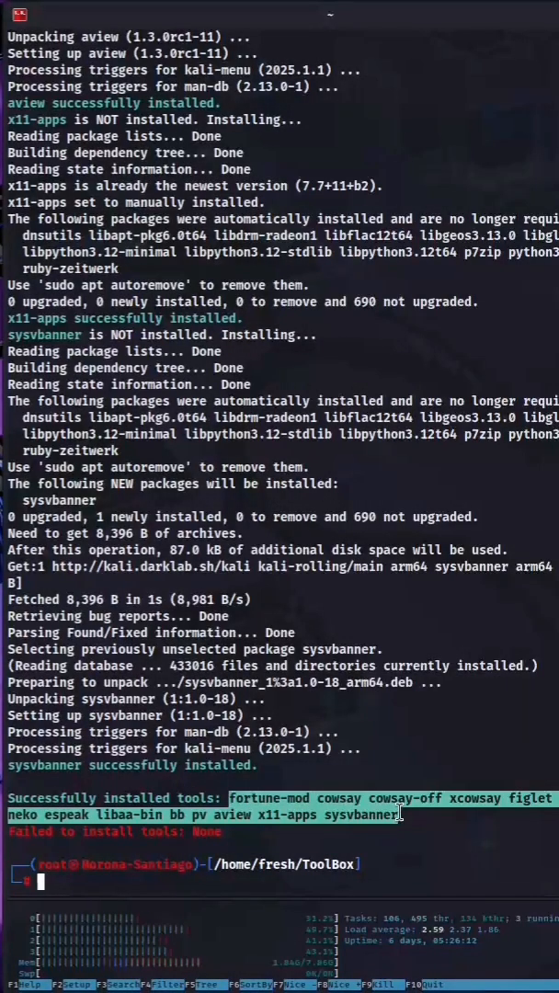